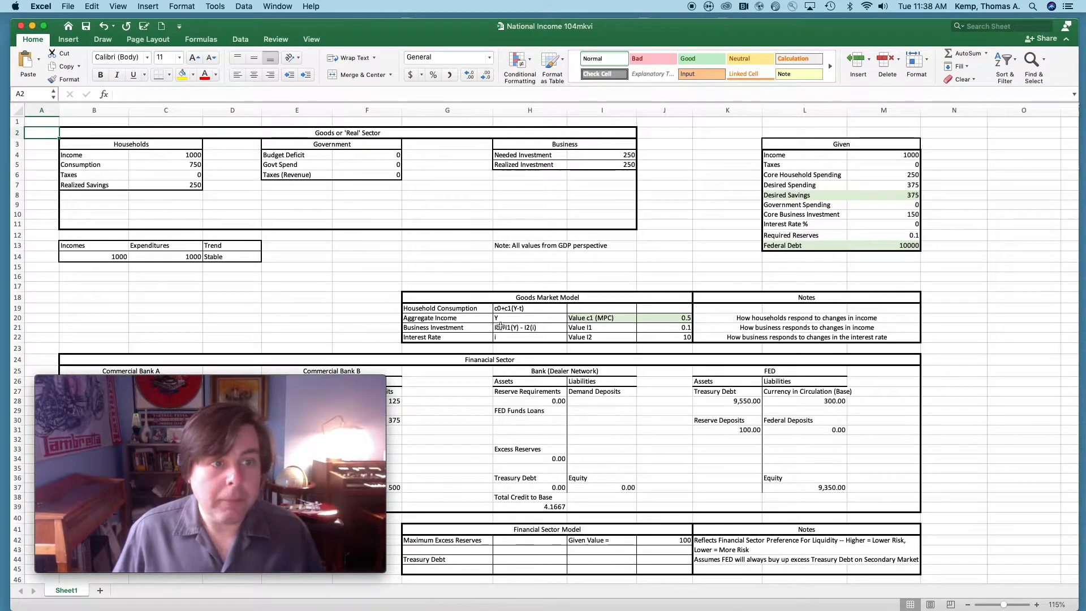
pyautogui.click(166, 154)
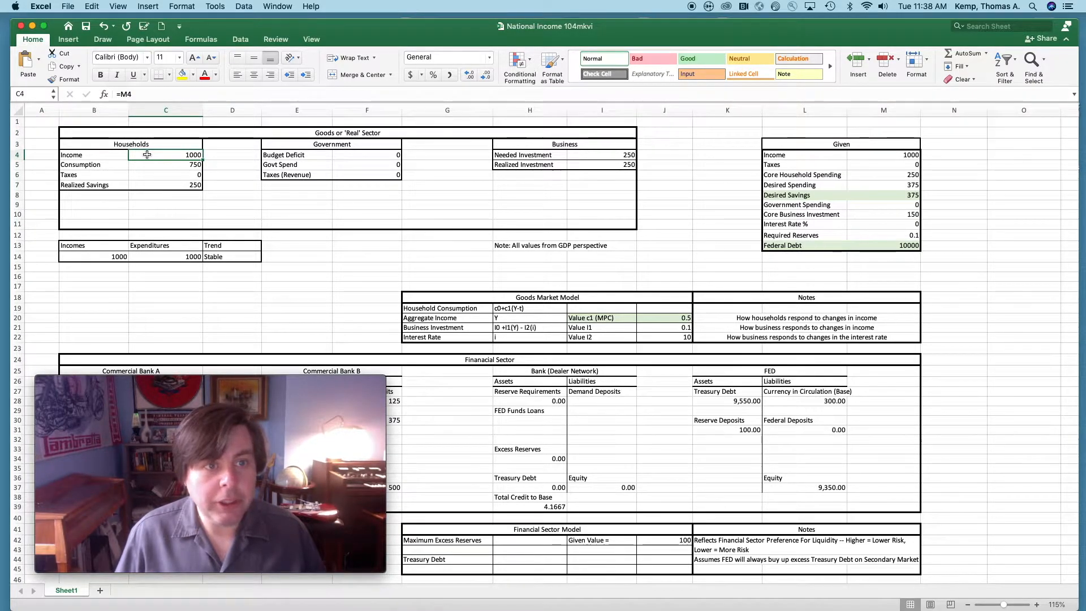
pyautogui.click(882, 155)
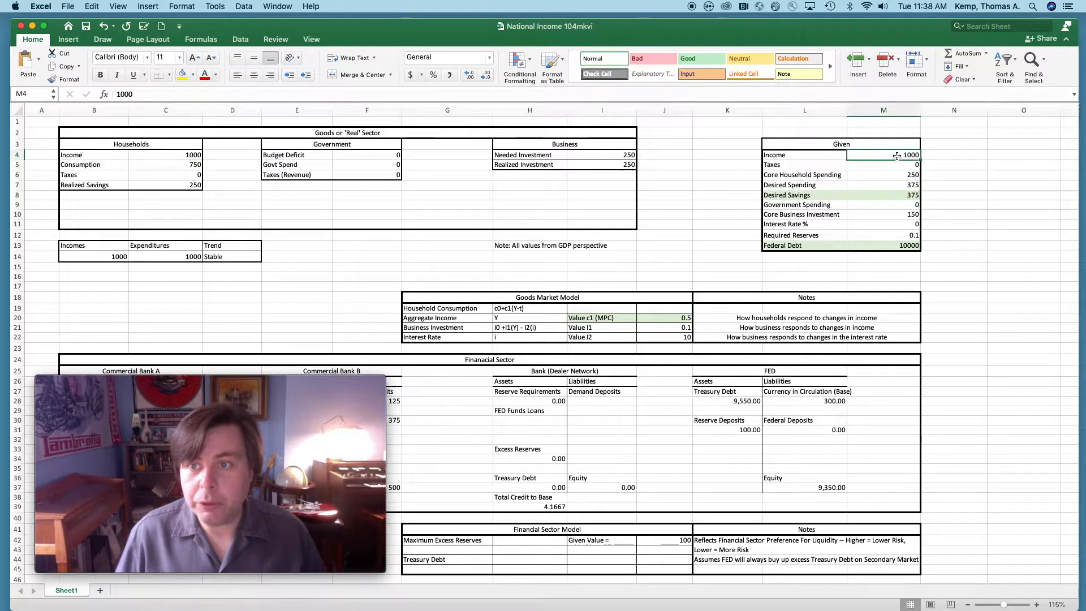
pyautogui.moveTo(964, 243)
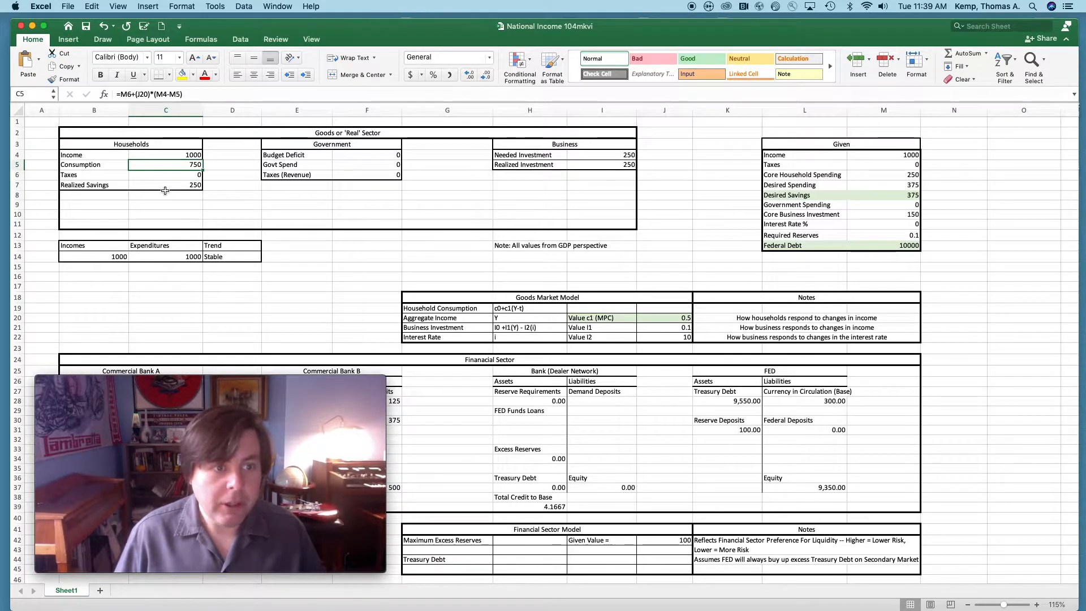
pyautogui.moveTo(215, 204)
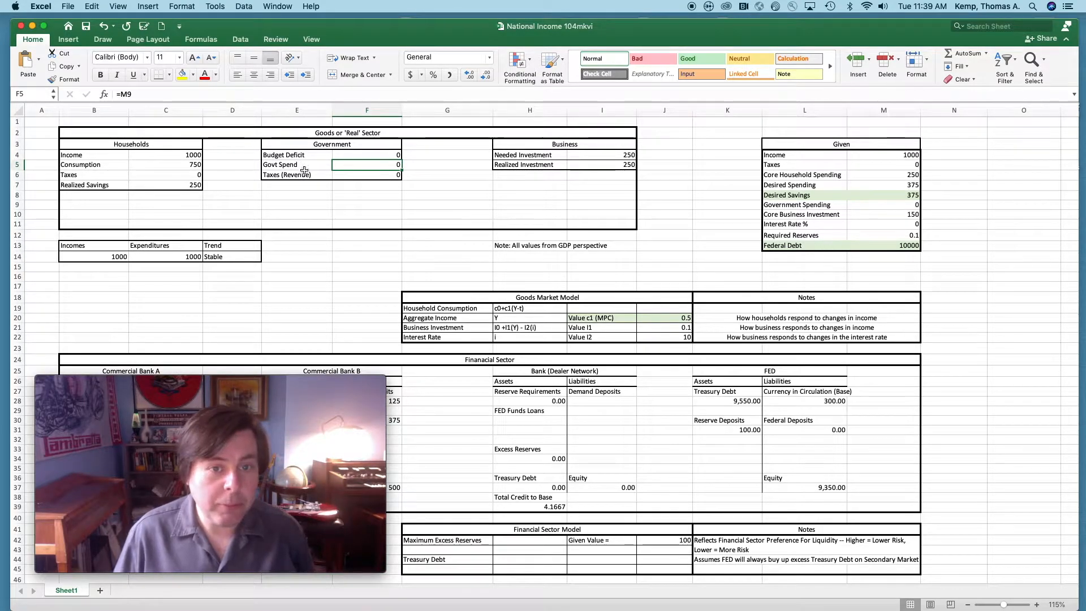
pyautogui.moveTo(858, 244)
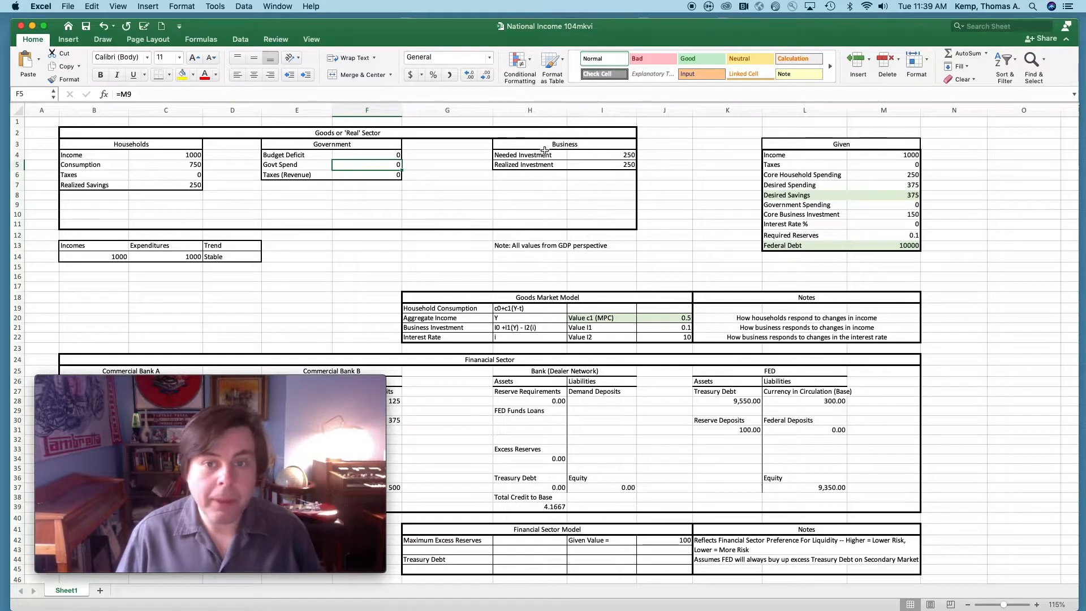
pyautogui.moveTo(589, 173)
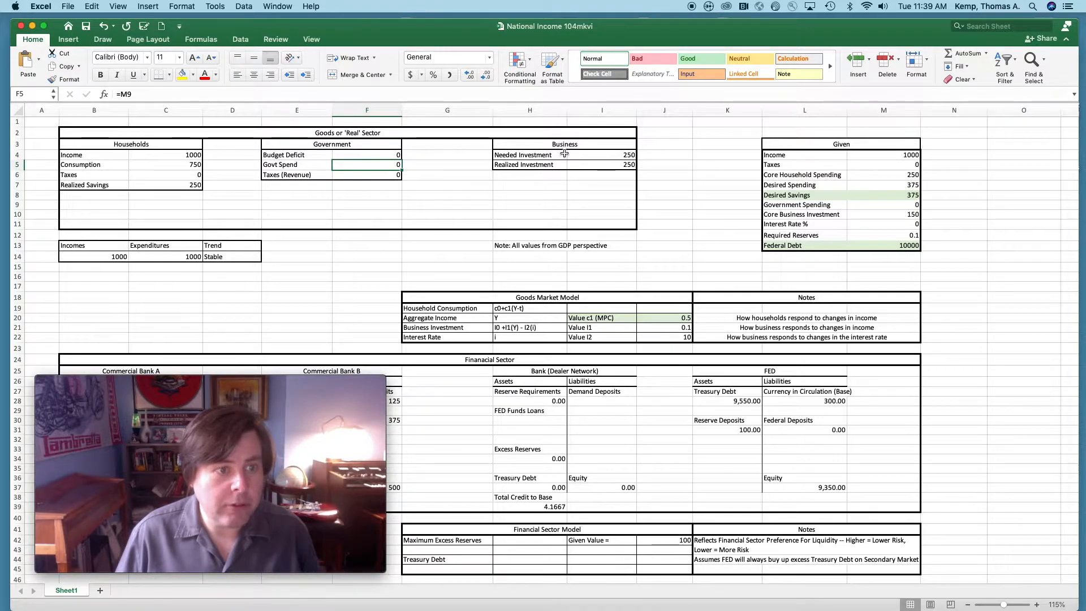
pyautogui.moveTo(186, 187)
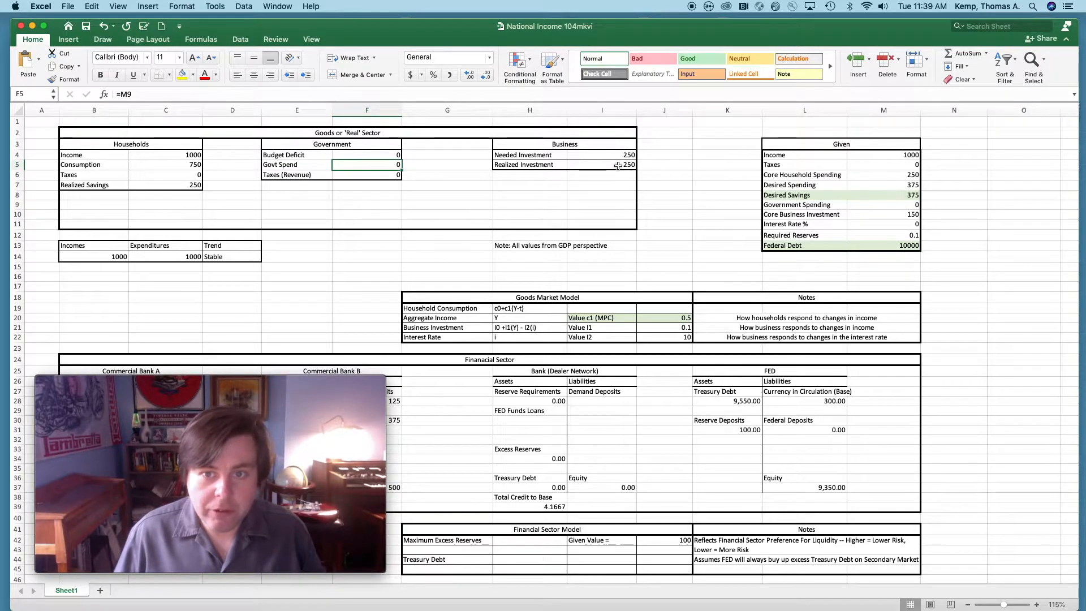
pyautogui.moveTo(122, 291)
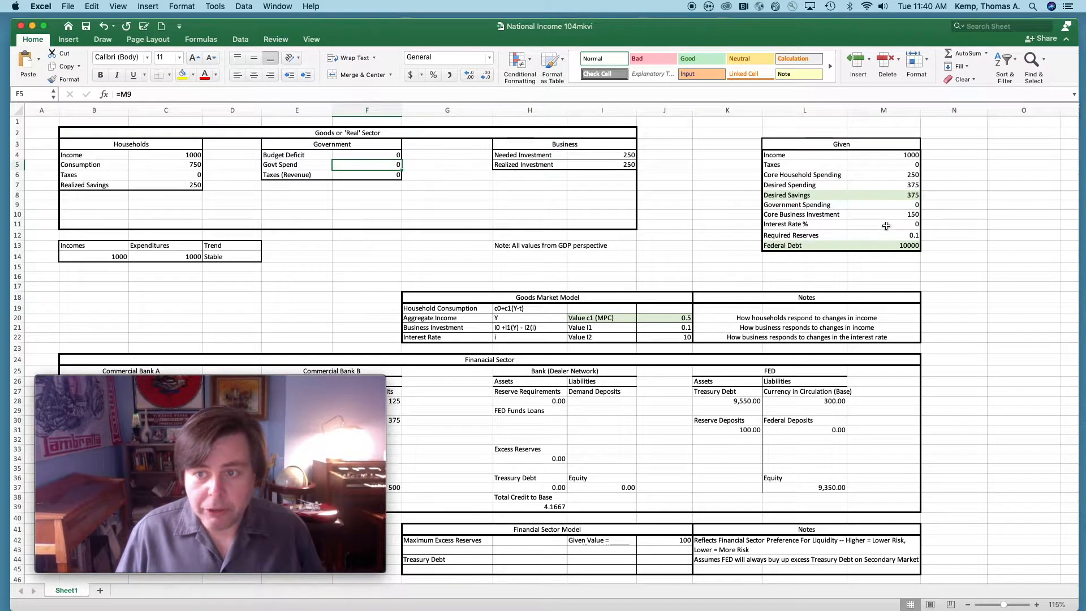
pyautogui.click(883, 224)
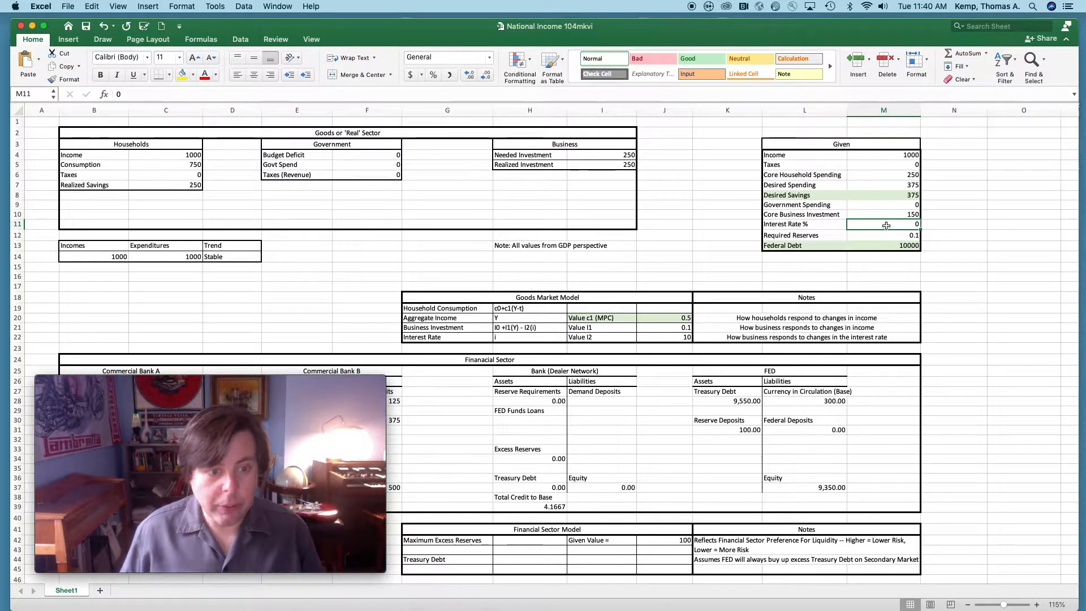
pyautogui.write('1')
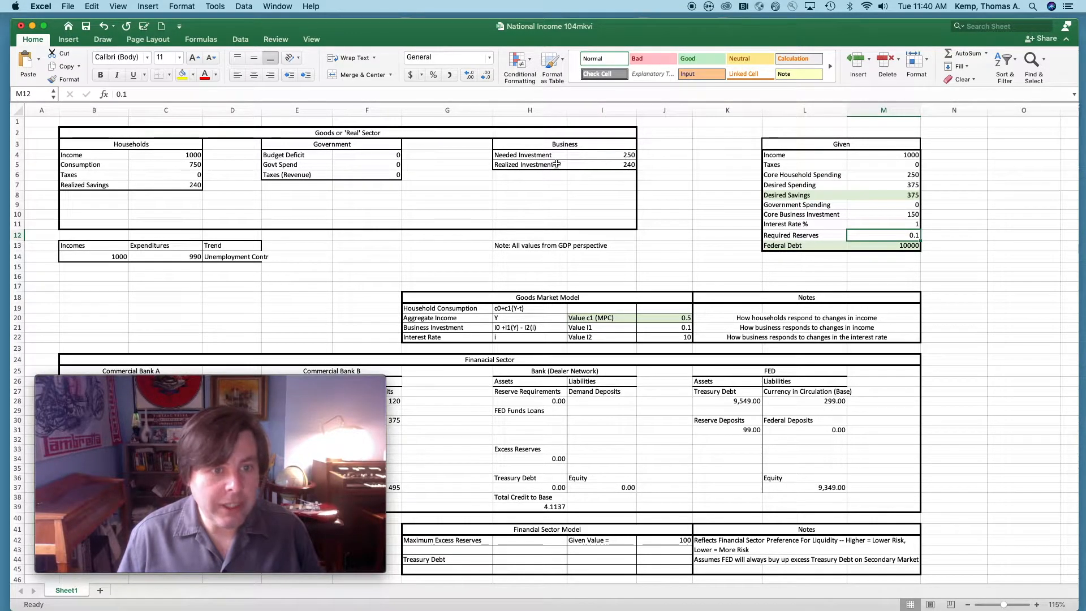
pyautogui.moveTo(196, 201)
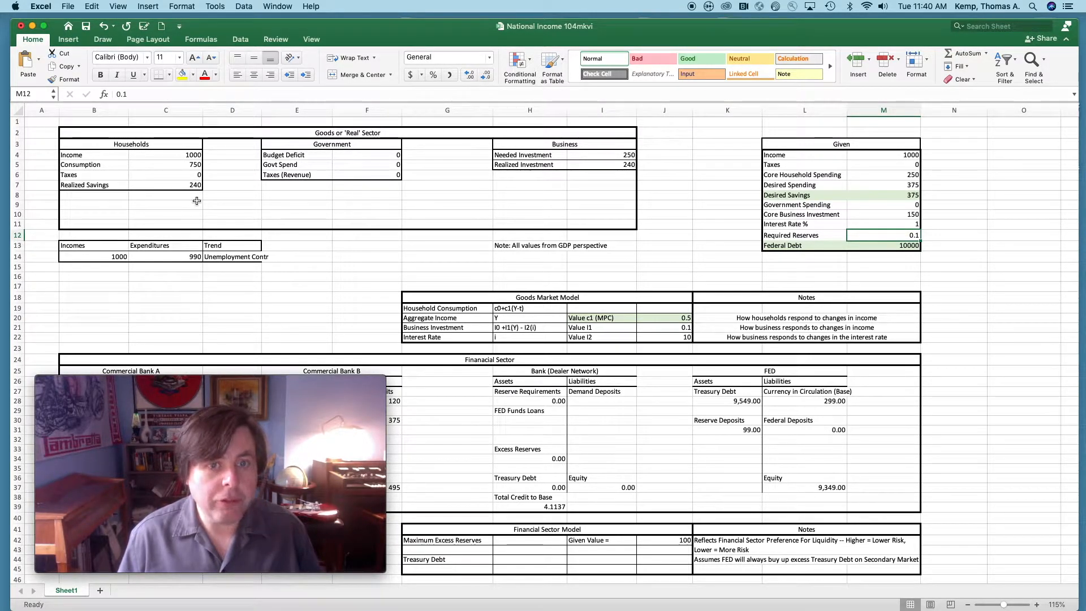
pyautogui.moveTo(217, 265)
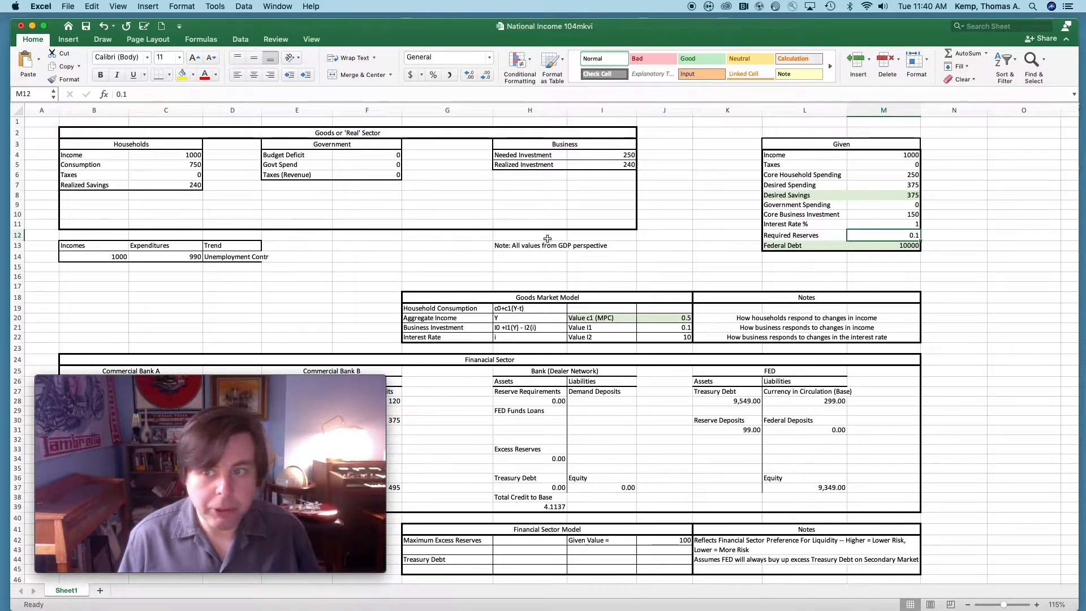
pyautogui.click(883, 224)
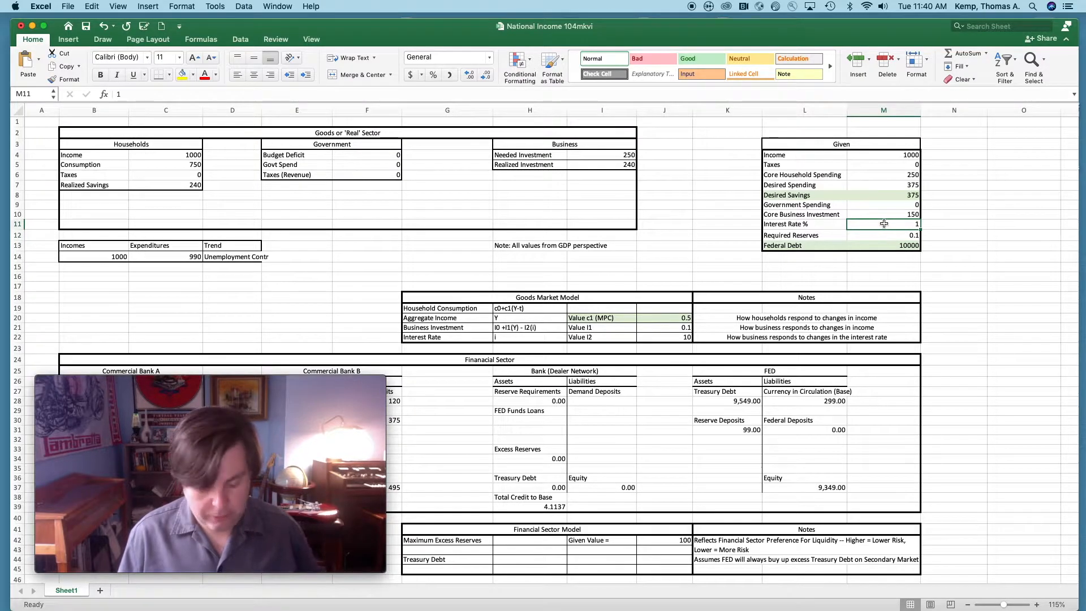
pyautogui.write('0')
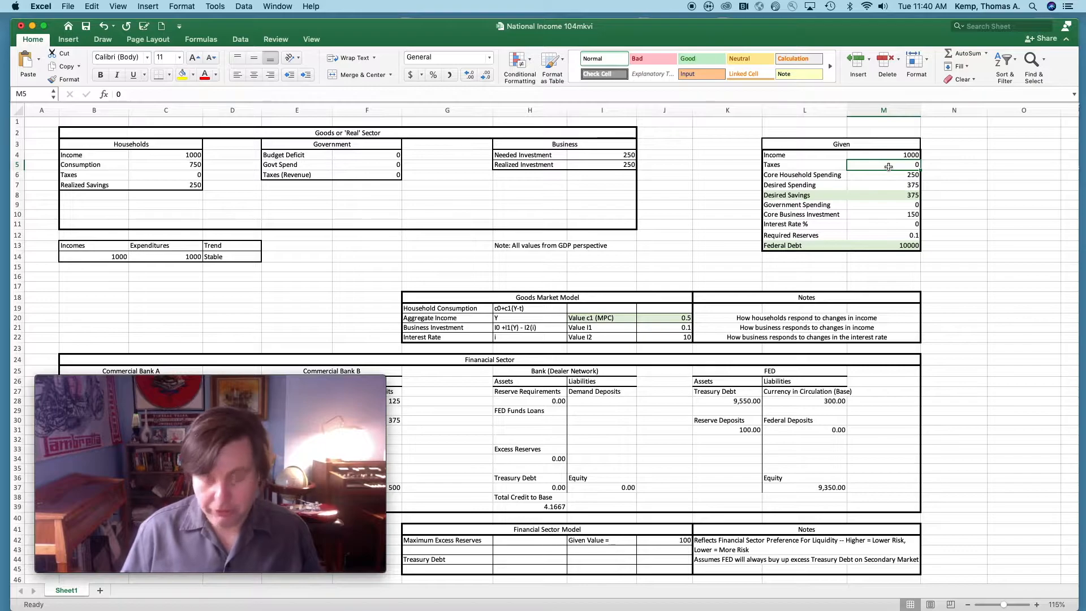
pyautogui.write('100')
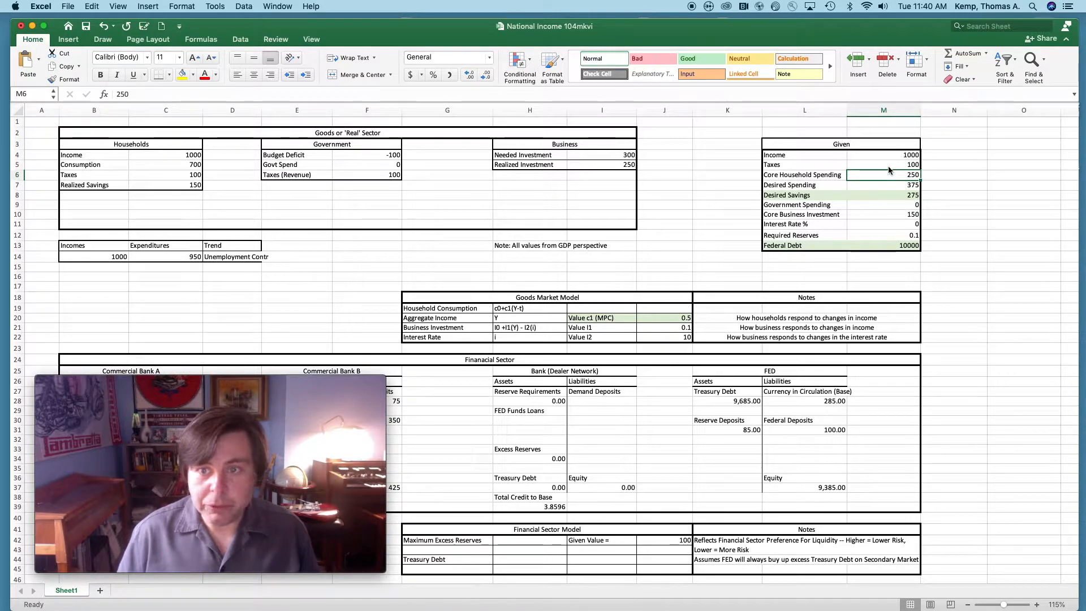
pyautogui.click(883, 164)
pyautogui.write('0')
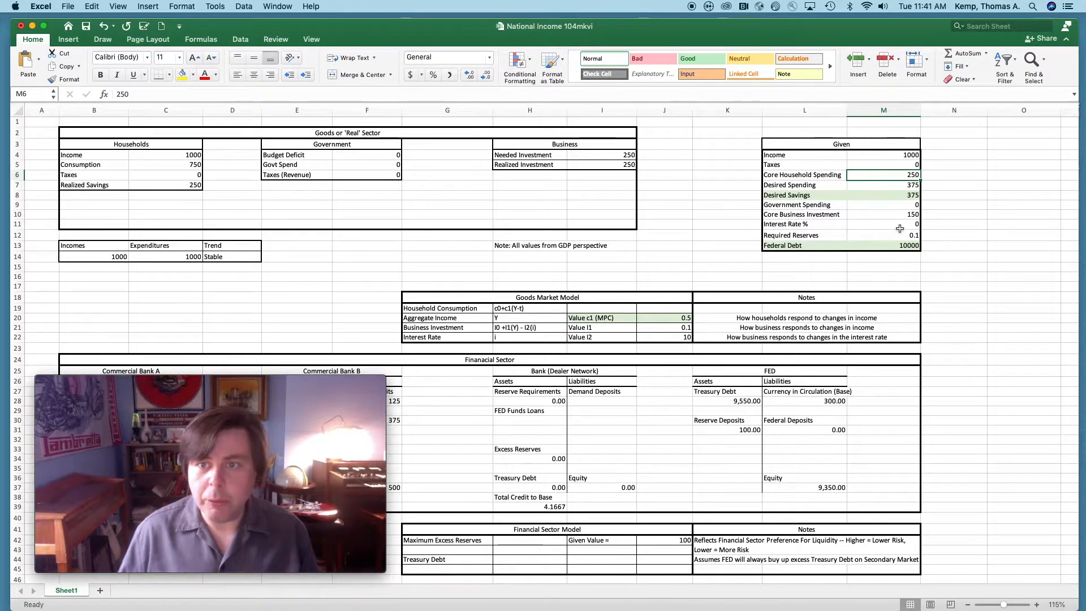
pyautogui.click(883, 185)
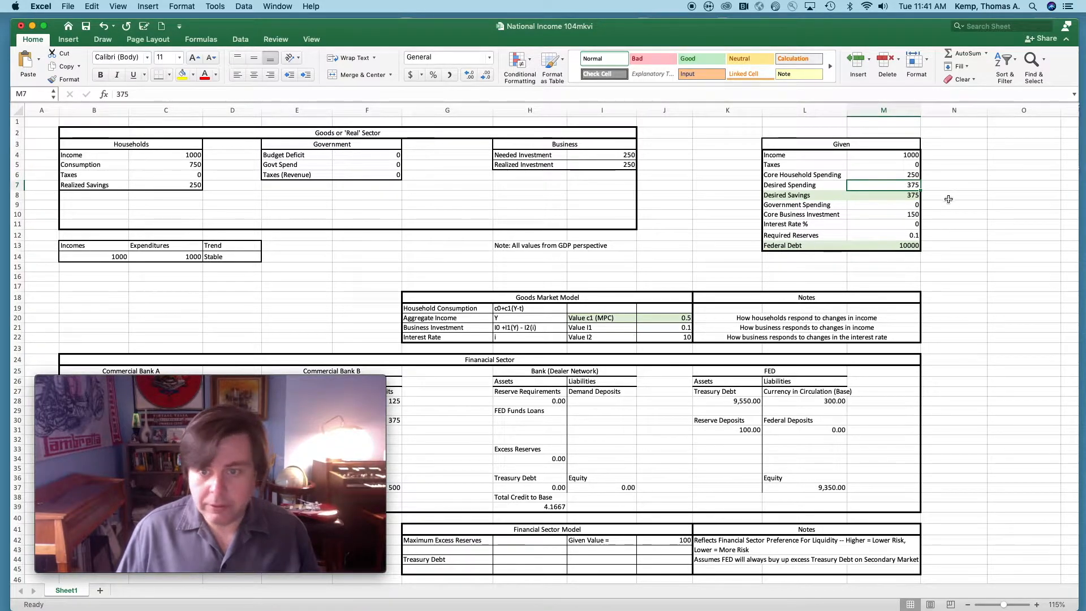
pyautogui.moveTo(551, 317)
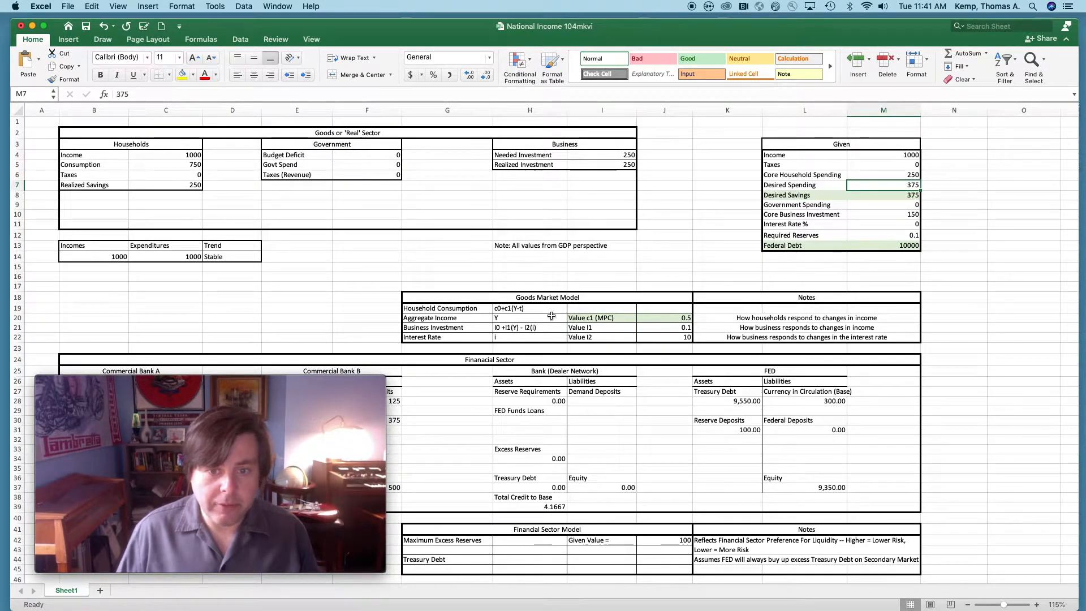
pyautogui.moveTo(561, 317)
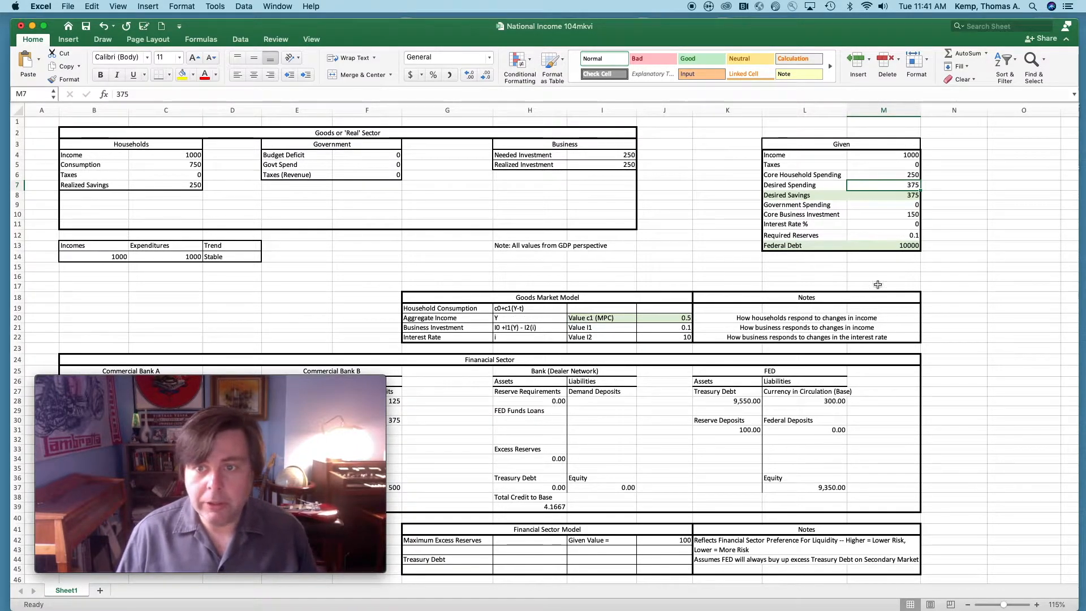
pyautogui.click(882, 194)
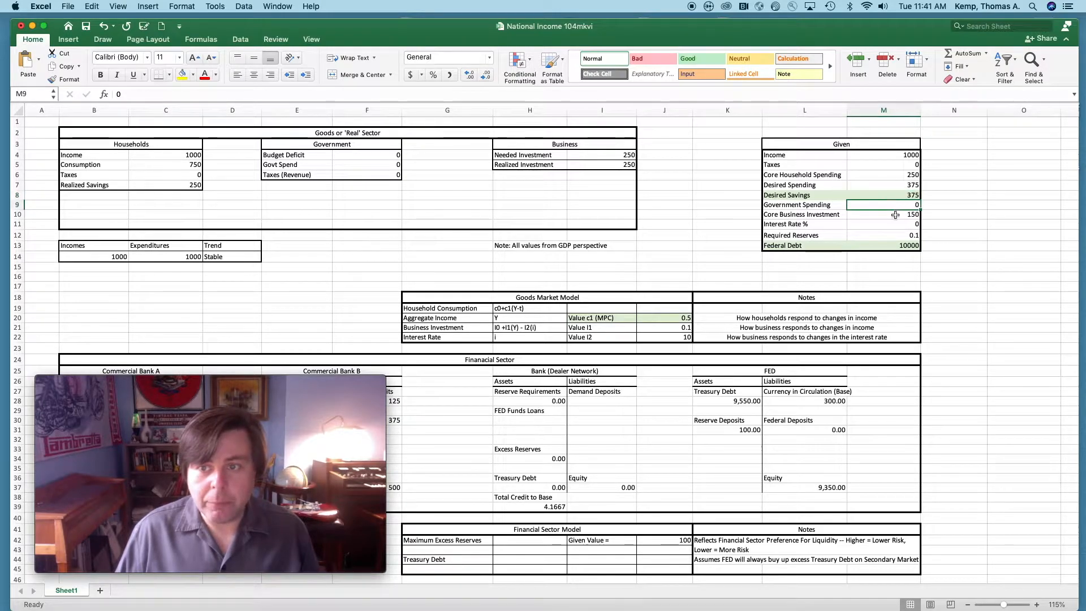
pyautogui.click(882, 213)
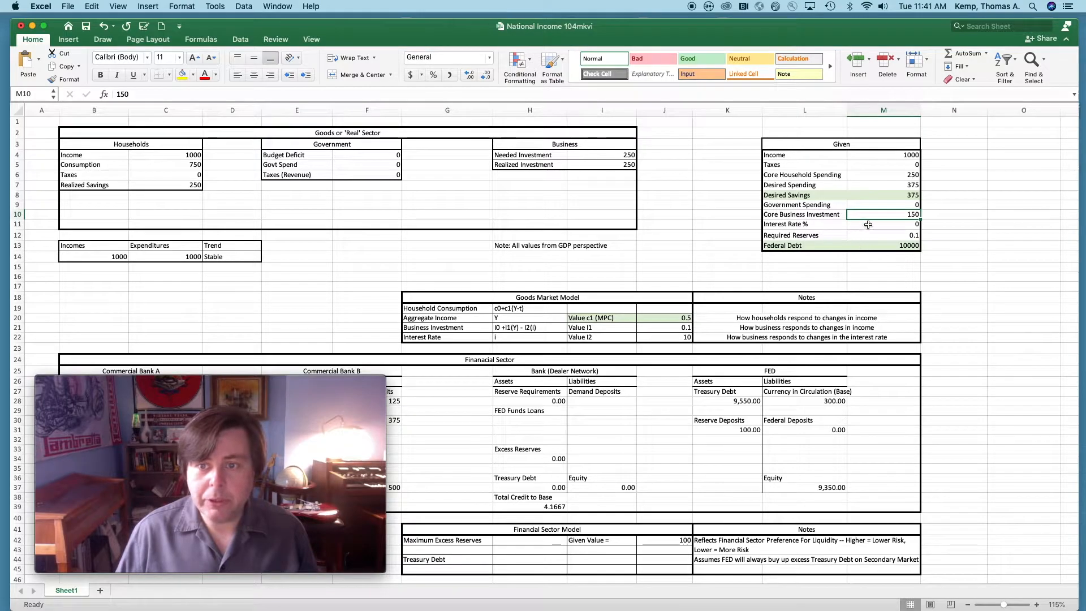
pyautogui.click(883, 224)
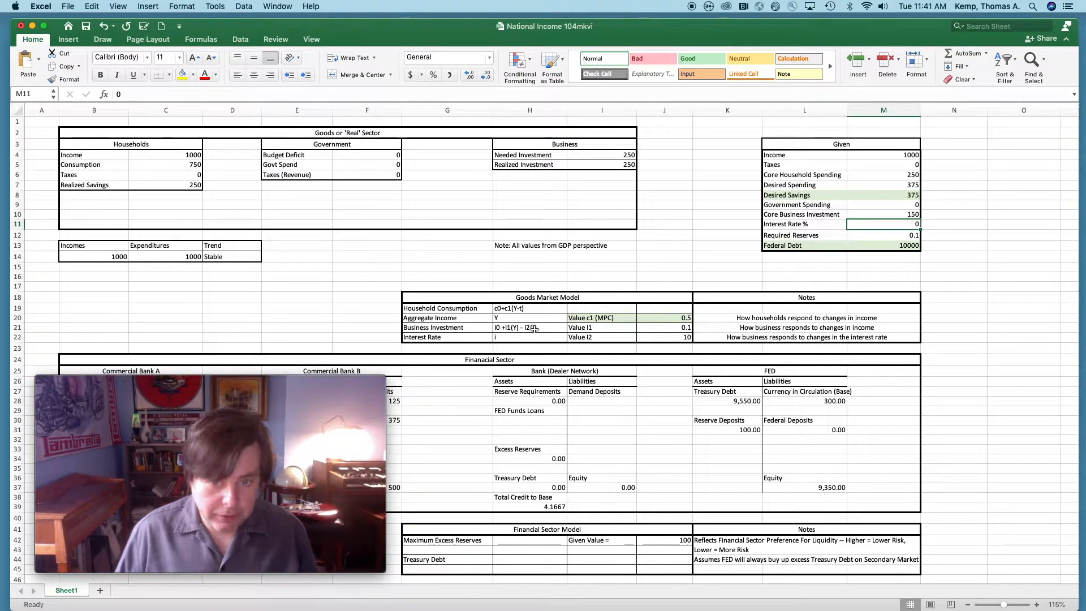
pyautogui.moveTo(679, 332)
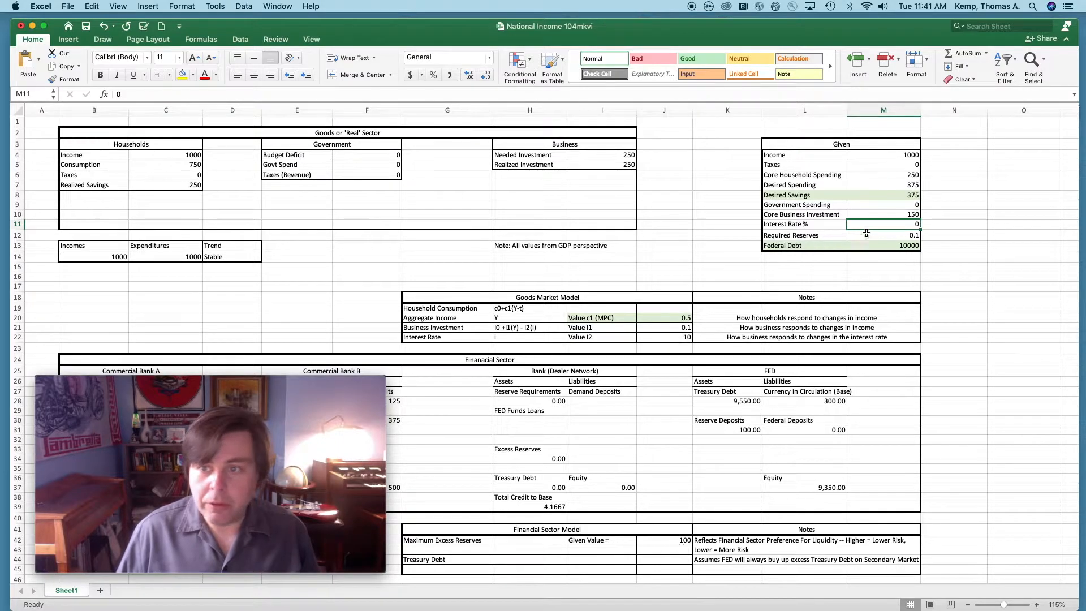
pyautogui.moveTo(702, 336)
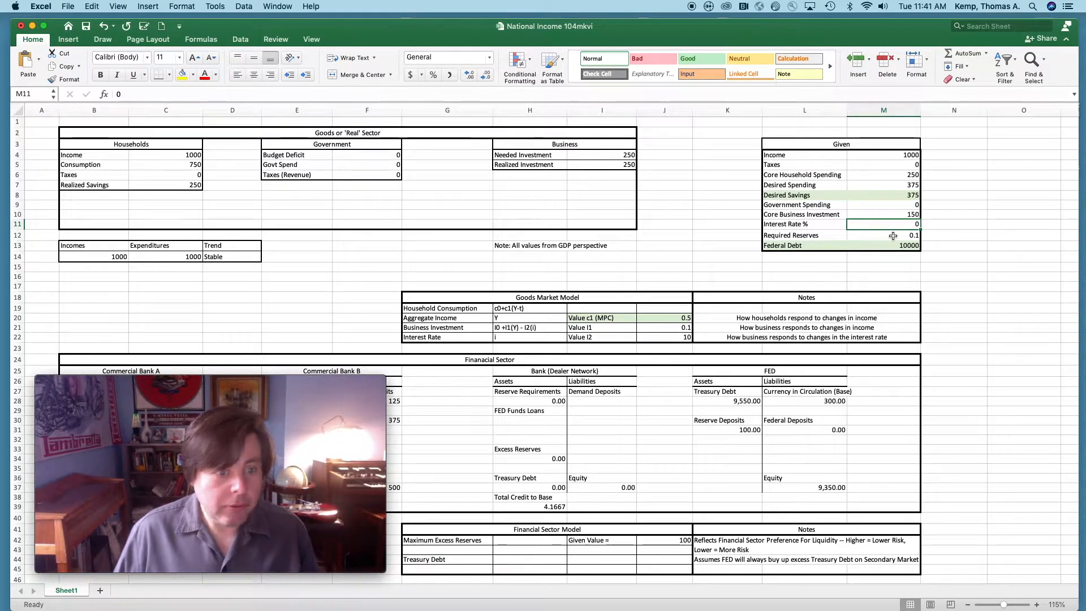
pyautogui.moveTo(903, 238)
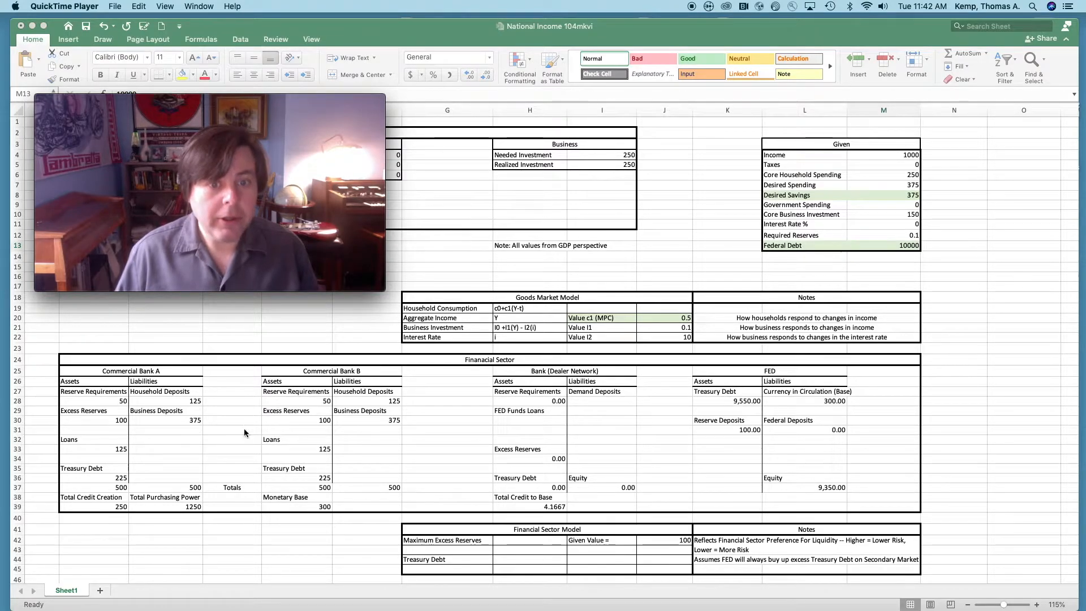
pyautogui.moveTo(414, 141)
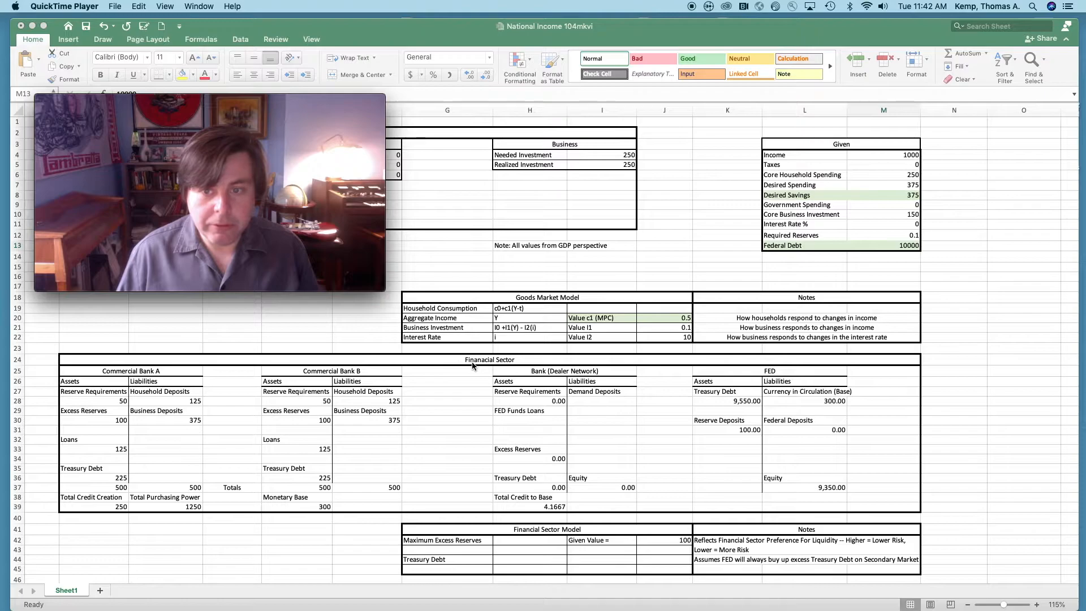
pyautogui.moveTo(218, 423)
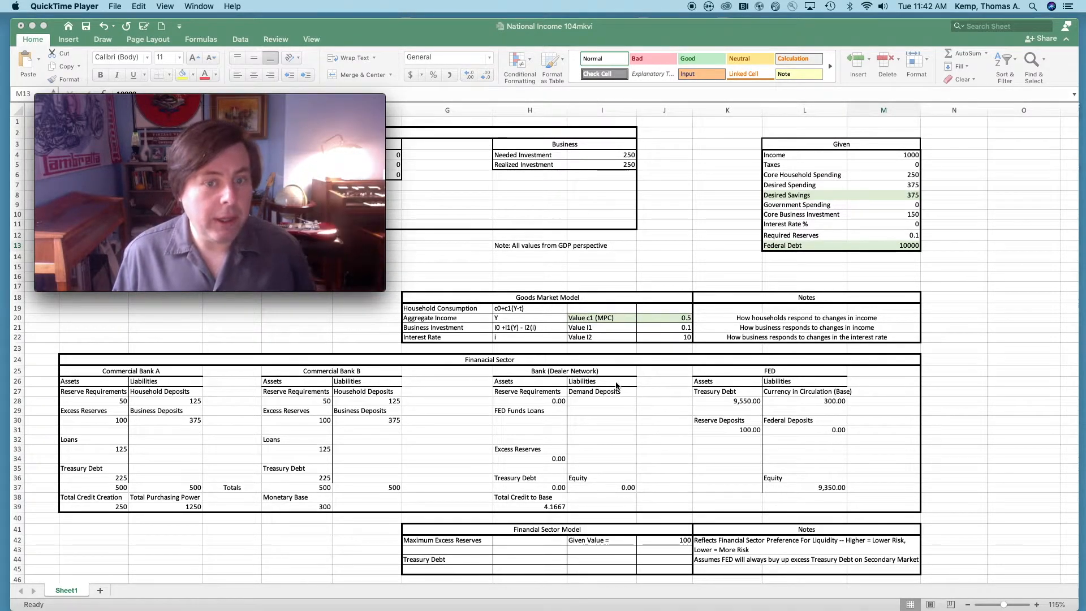
pyautogui.moveTo(573, 456)
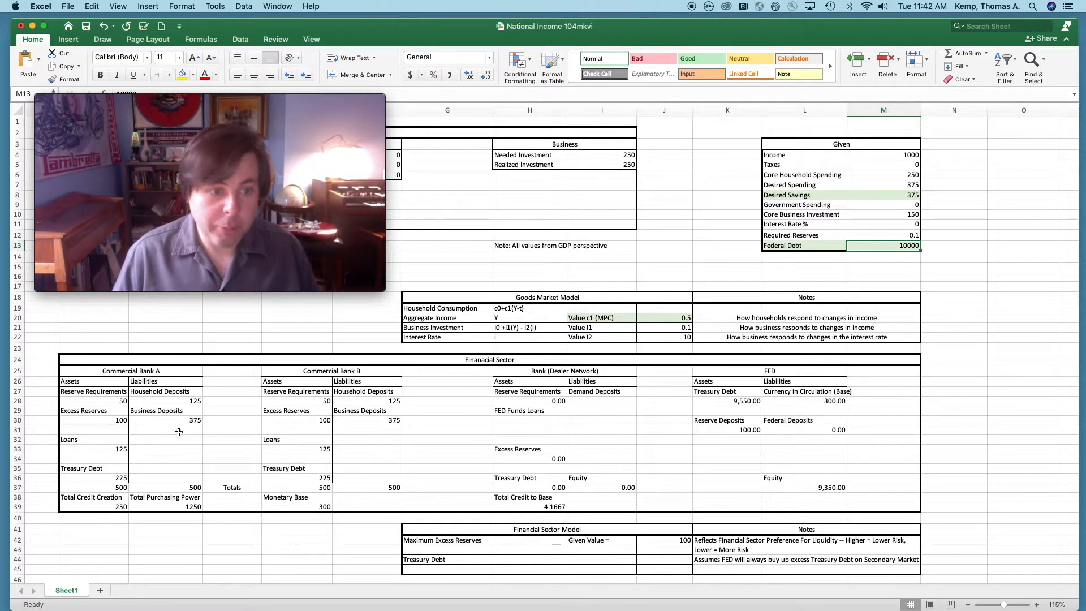
pyautogui.moveTo(146, 454)
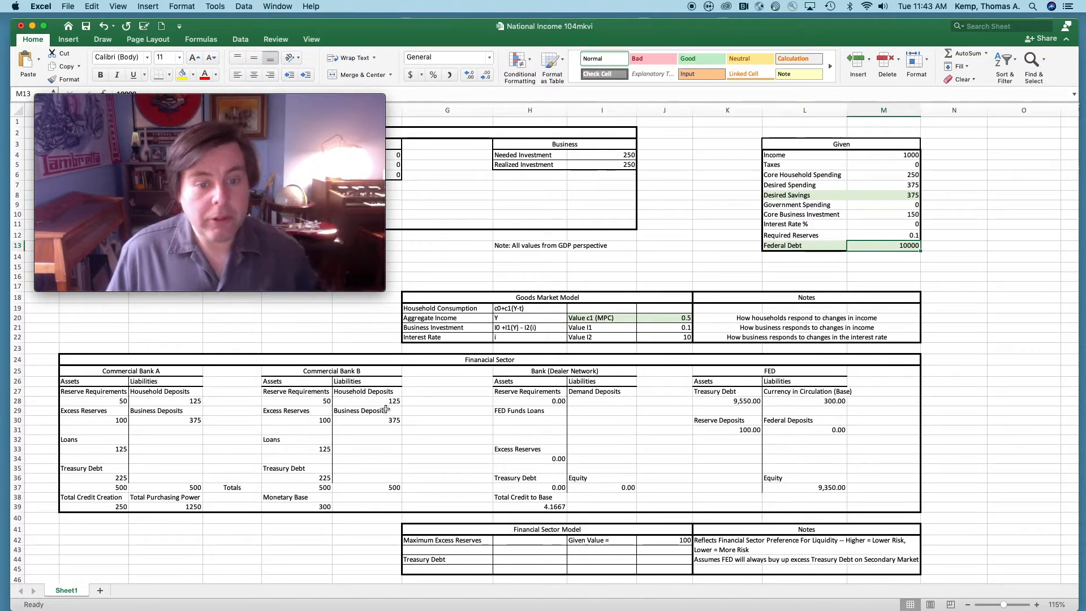
pyautogui.moveTo(188, 429)
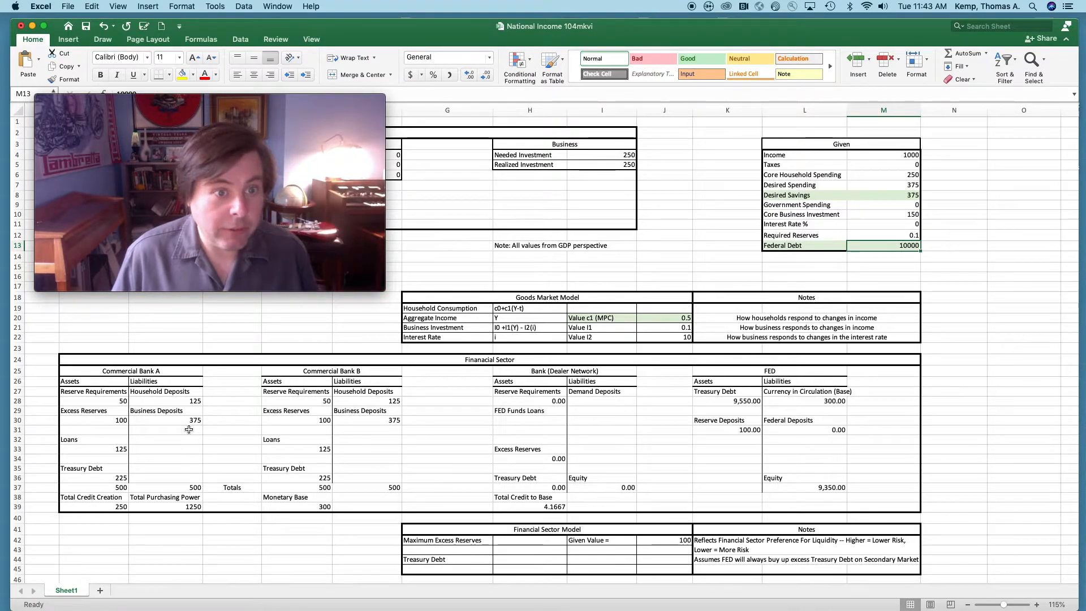
pyautogui.moveTo(231, 442)
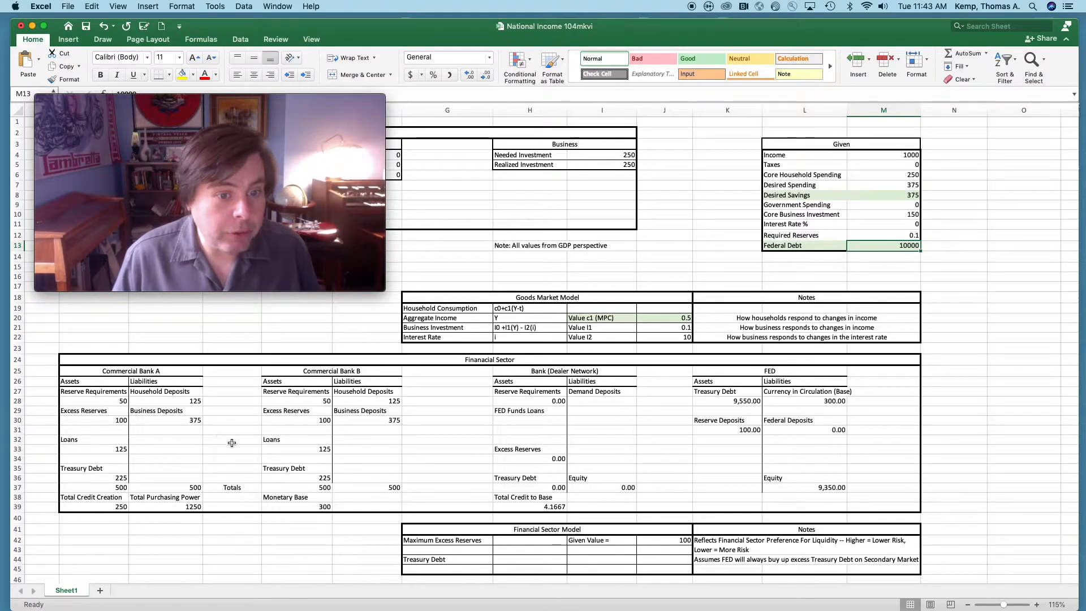
pyautogui.moveTo(190, 421)
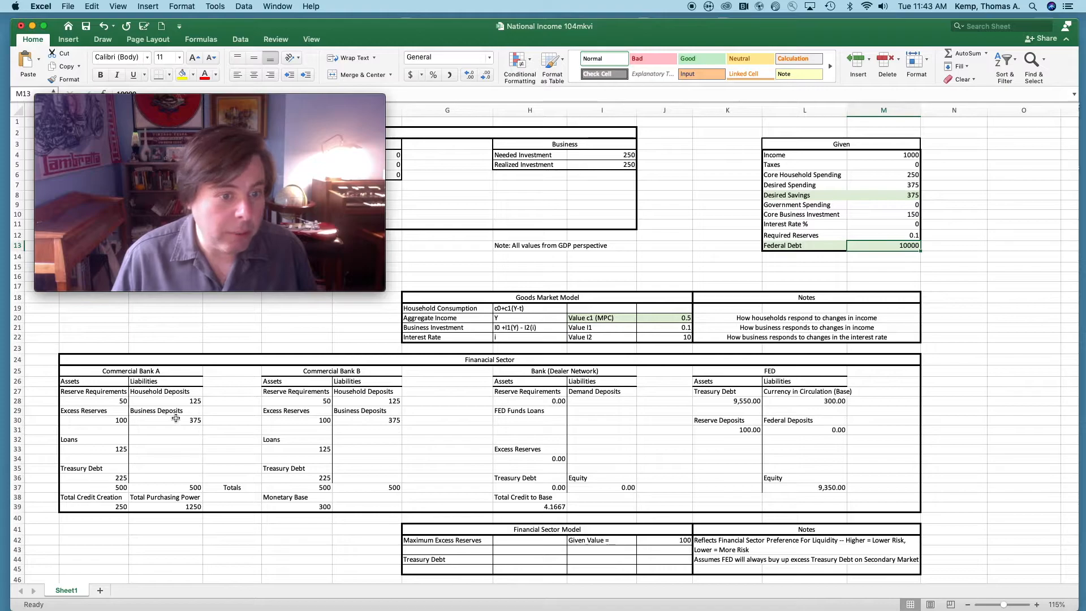
pyautogui.moveTo(350, 462)
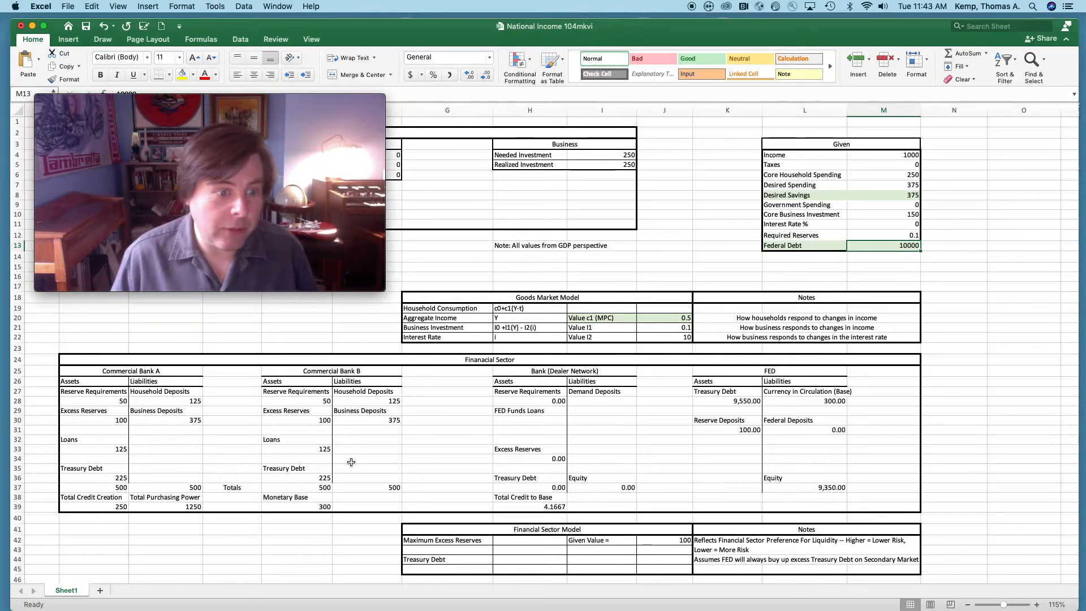
pyautogui.moveTo(208, 470)
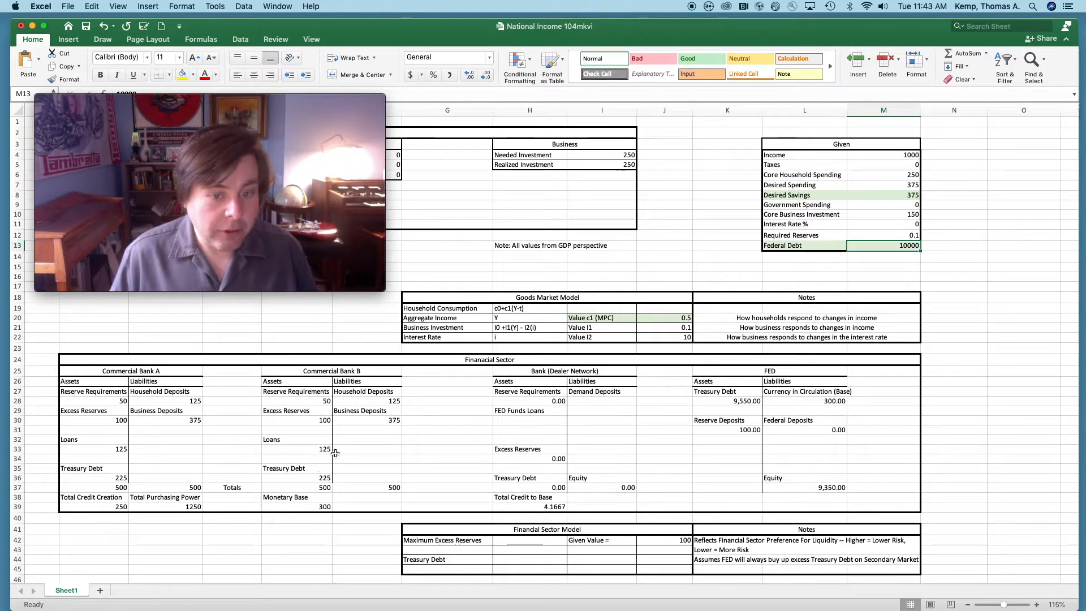
pyautogui.moveTo(243, 475)
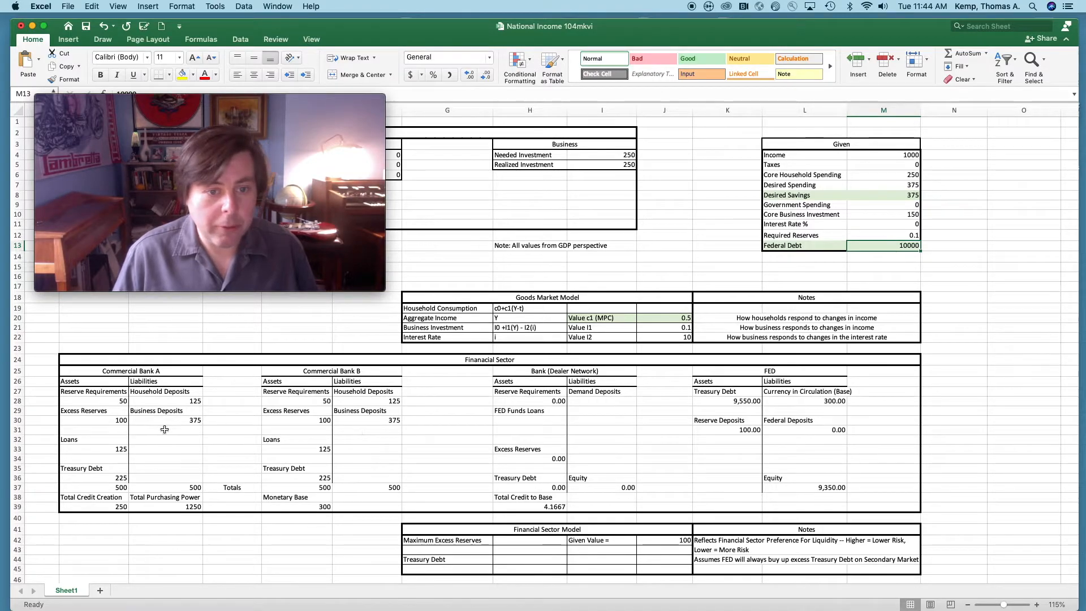
pyautogui.moveTo(343, 450)
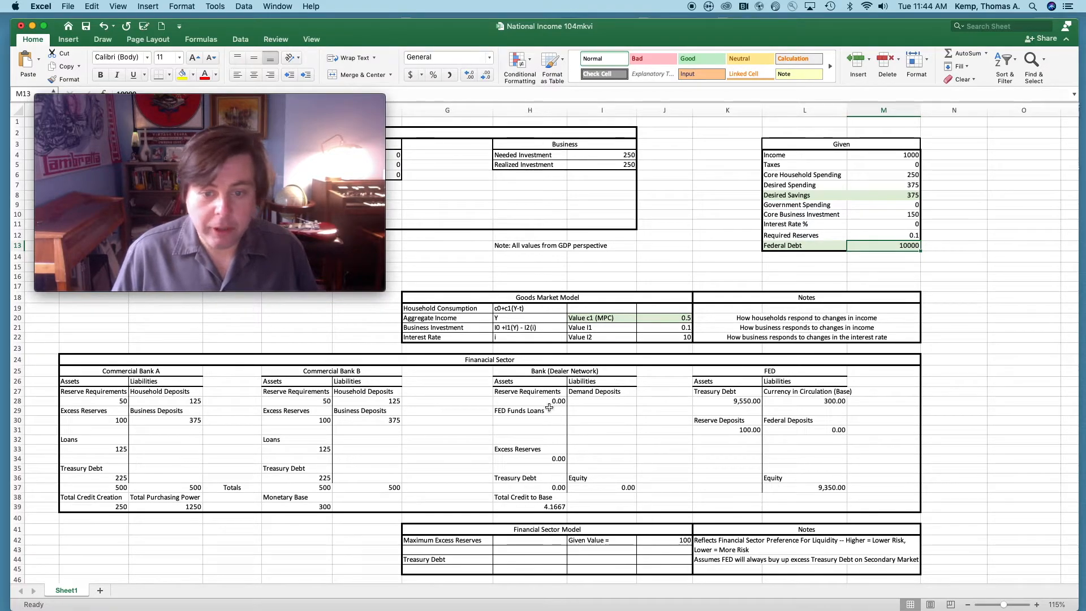
pyautogui.moveTo(607, 474)
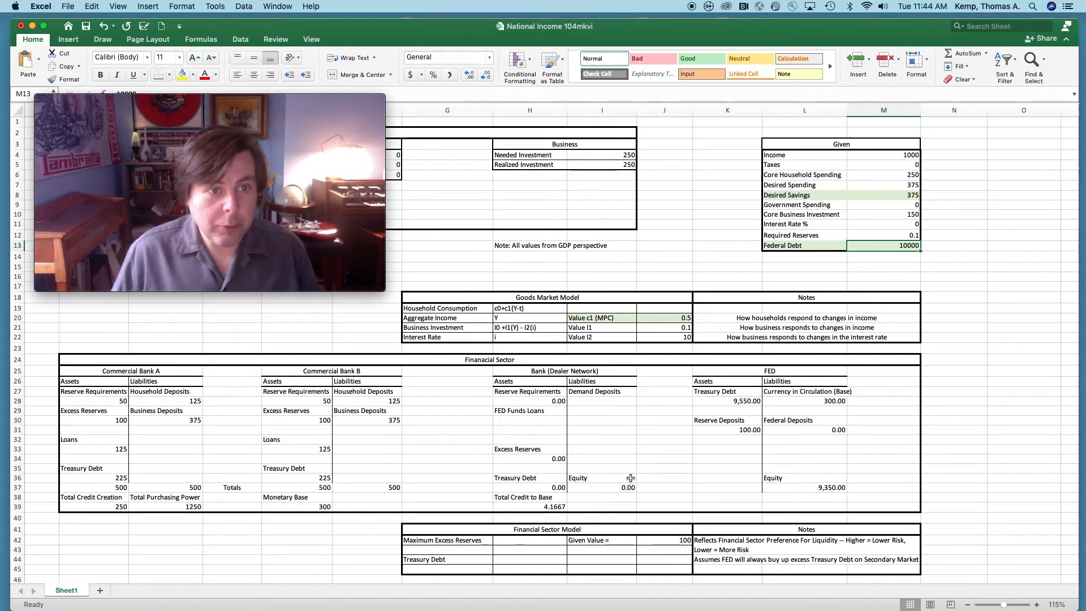
pyautogui.moveTo(534, 454)
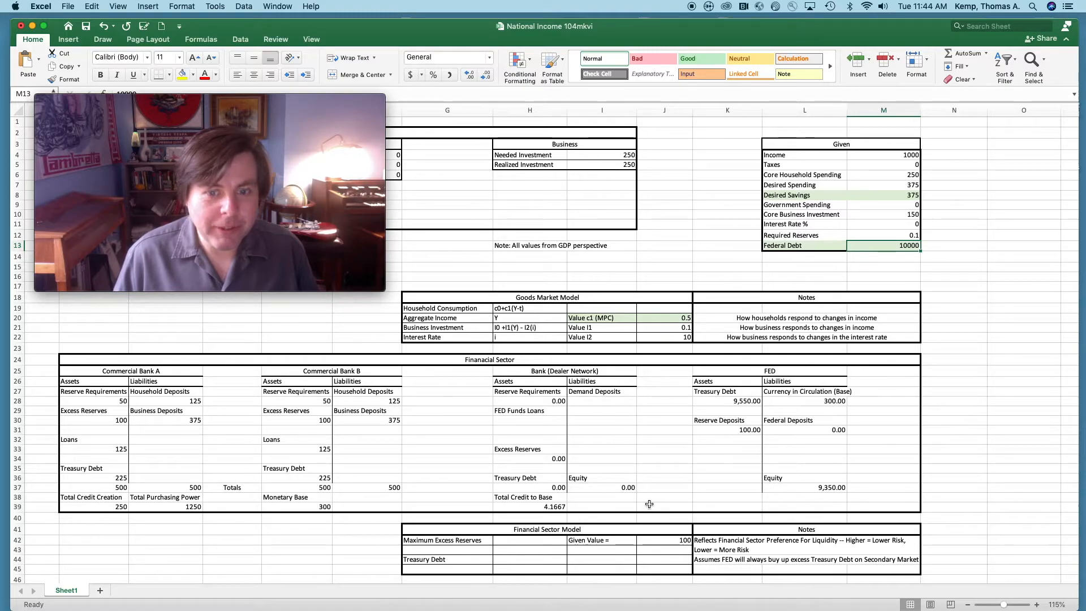
pyautogui.moveTo(837, 506)
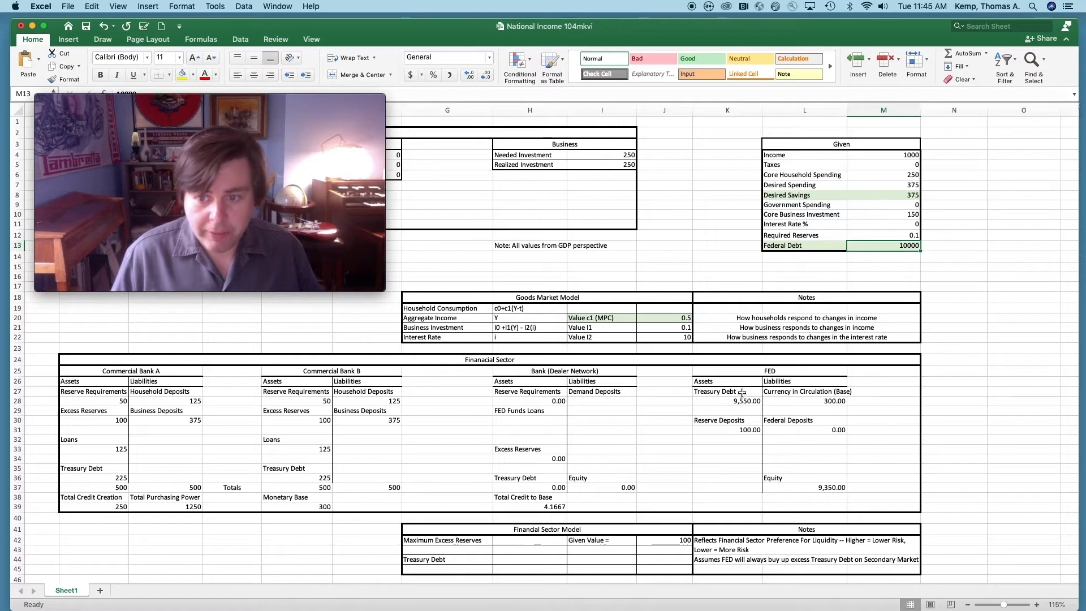
pyautogui.moveTo(710, 401)
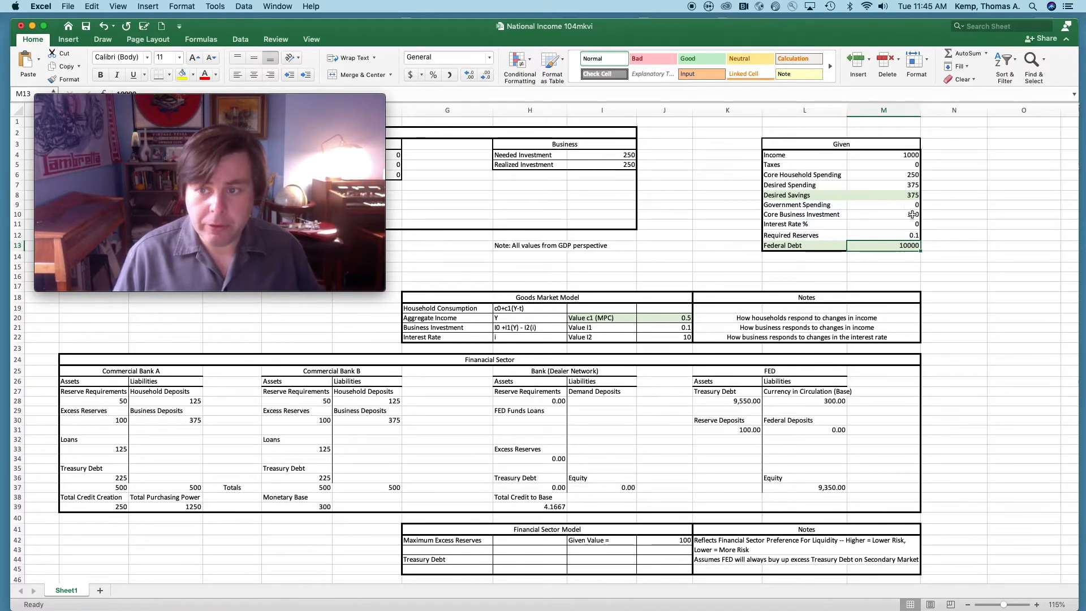
pyautogui.write('150')
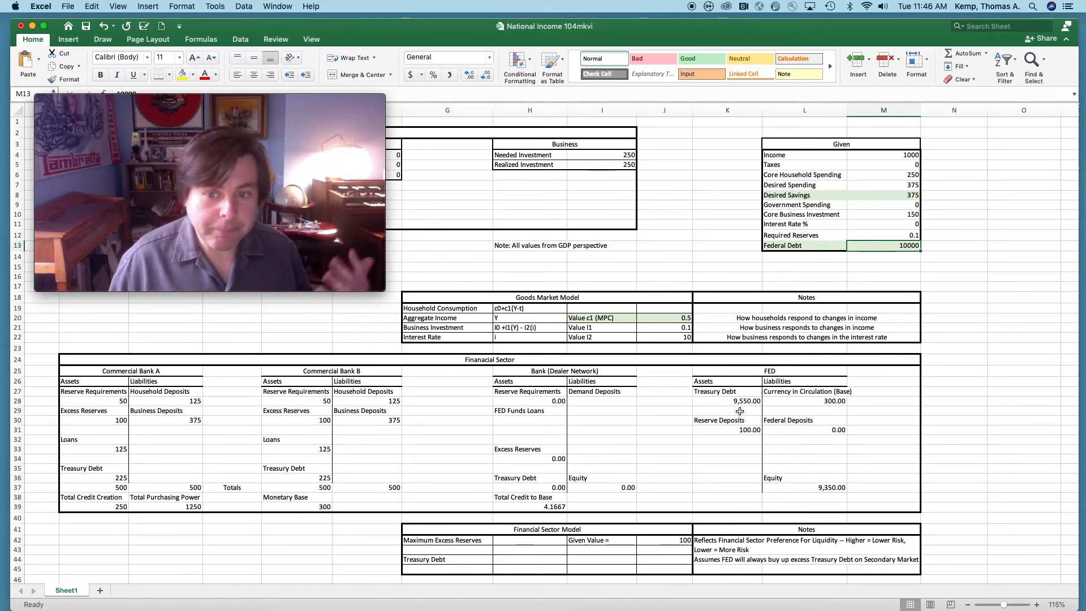
pyautogui.click(727, 429)
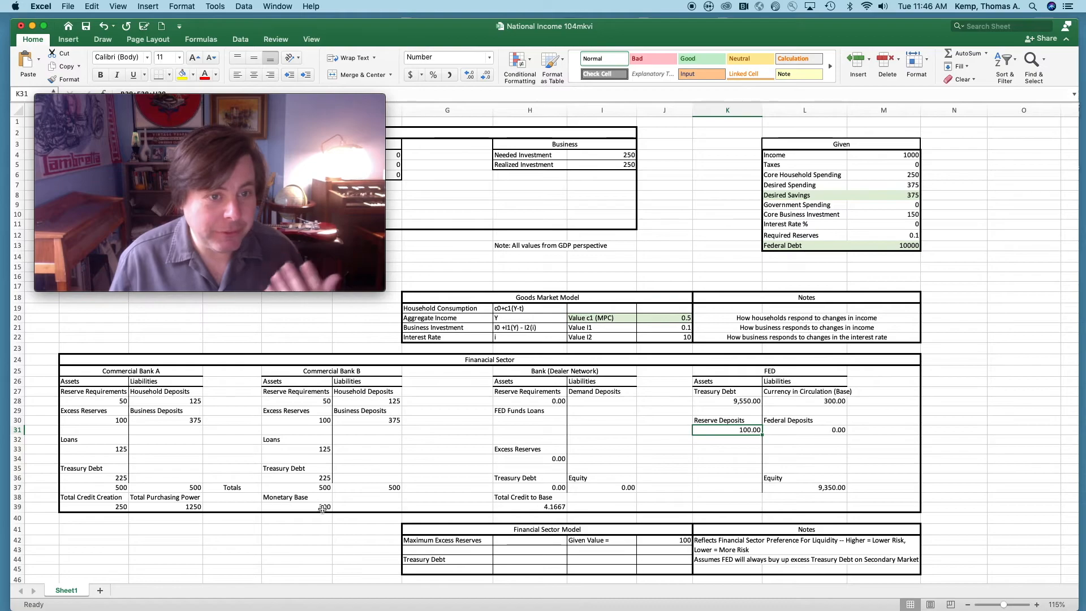
pyautogui.click(296, 506)
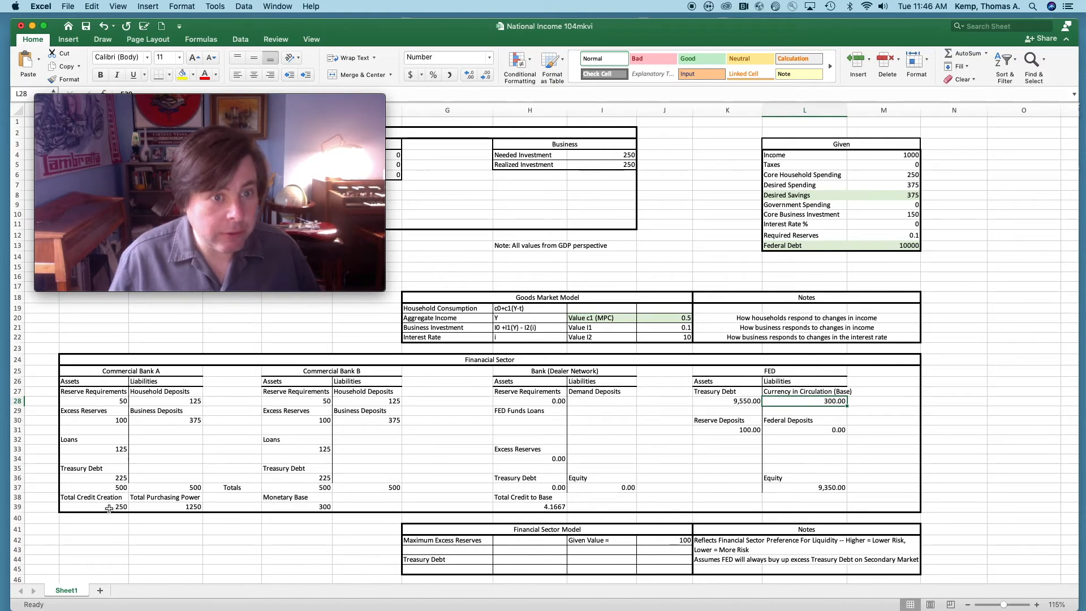
pyautogui.moveTo(140, 517)
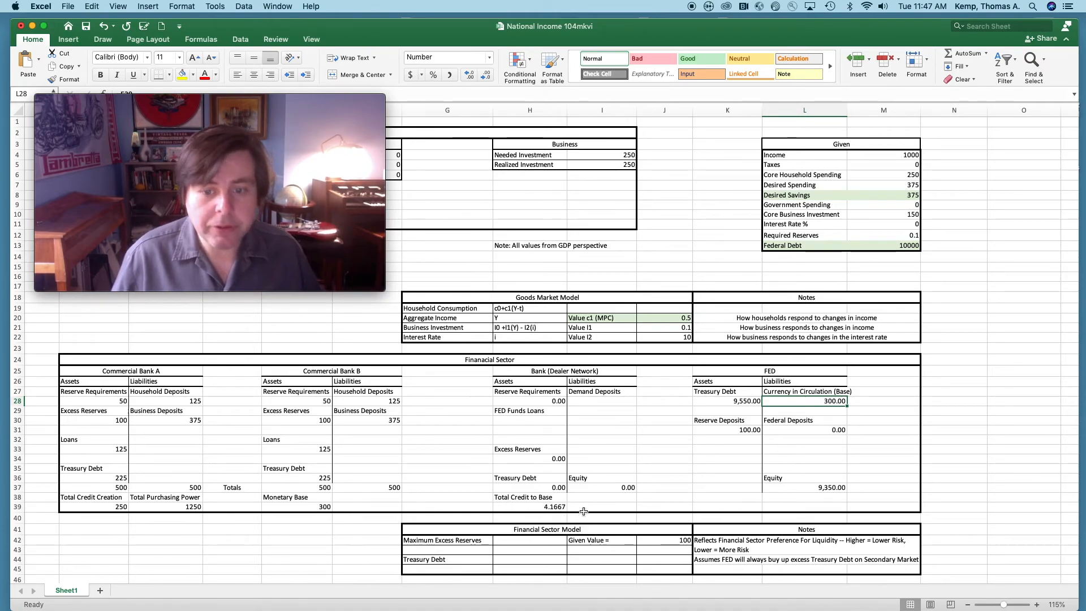
pyautogui.moveTo(574, 521)
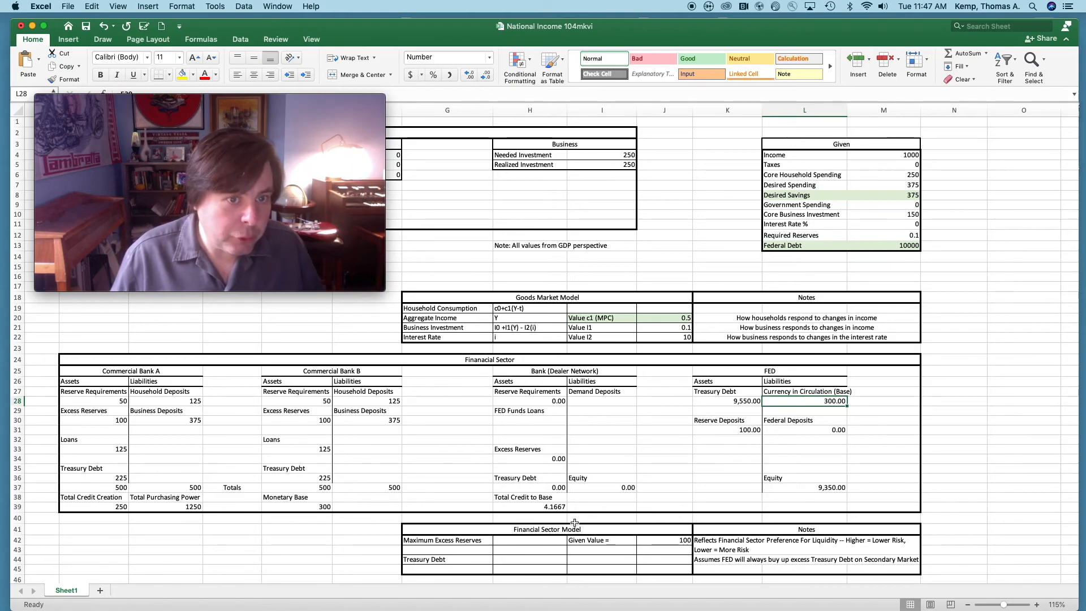